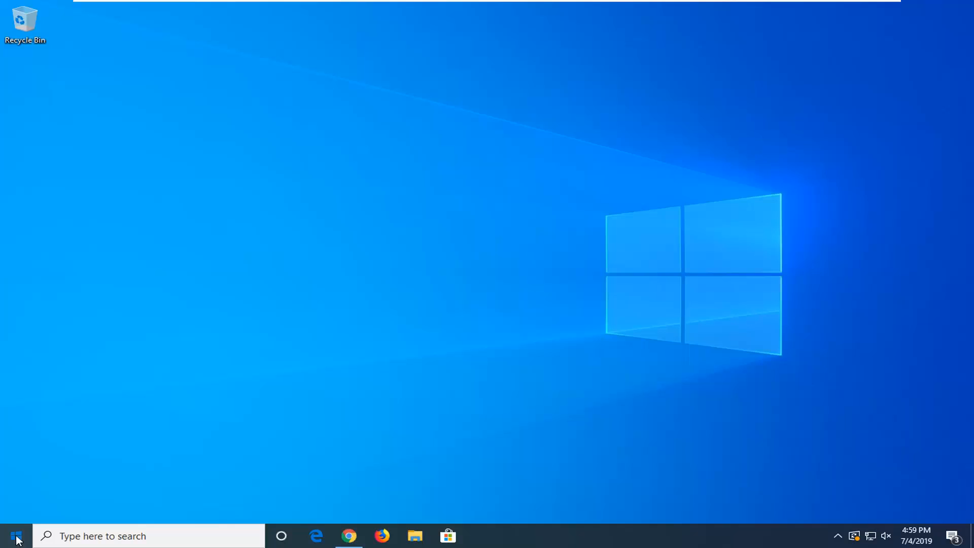
Step: Launch the Local Group Policy Editor from the Start menu by searching 'gpedi'
{"action": "left_click", "coordinate": [17, 534]}
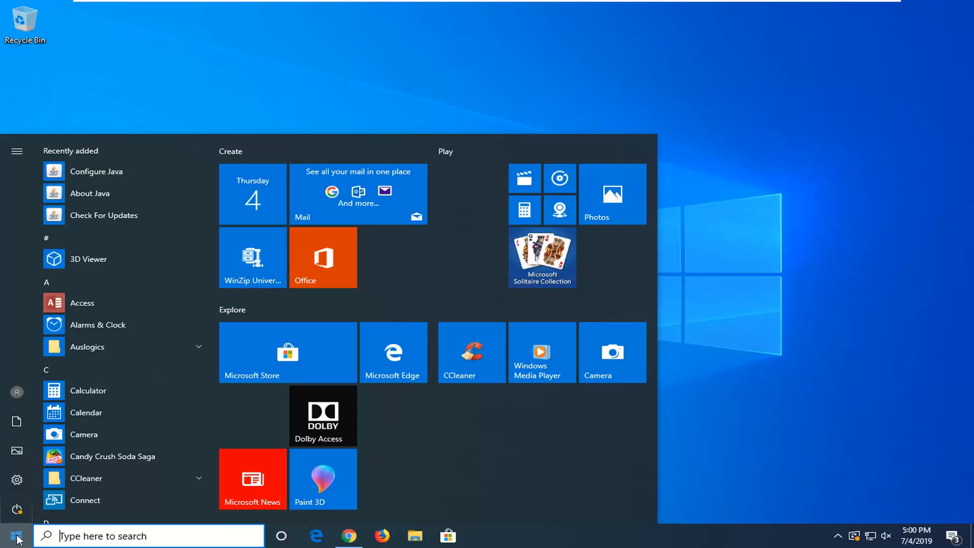
{"action": "type", "text": "gpedi"}
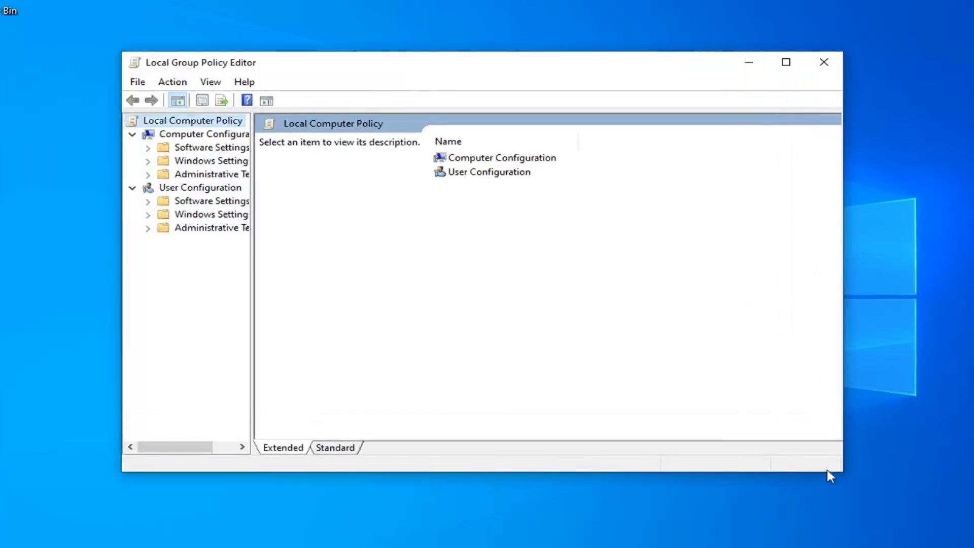
Step: Widen the navigation pane, collapse User Configuration and show Computer Configuration's contents
{"action": "left_click_drag", "start_coordinate": [251, 255], "coordinate": [401, 255]}
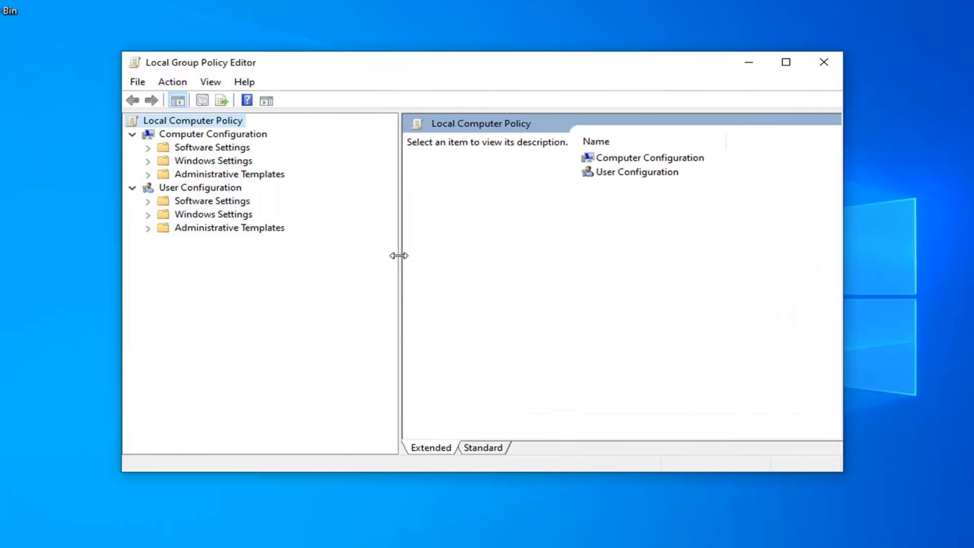
{"action": "left_click", "coordinate": [213, 134]}
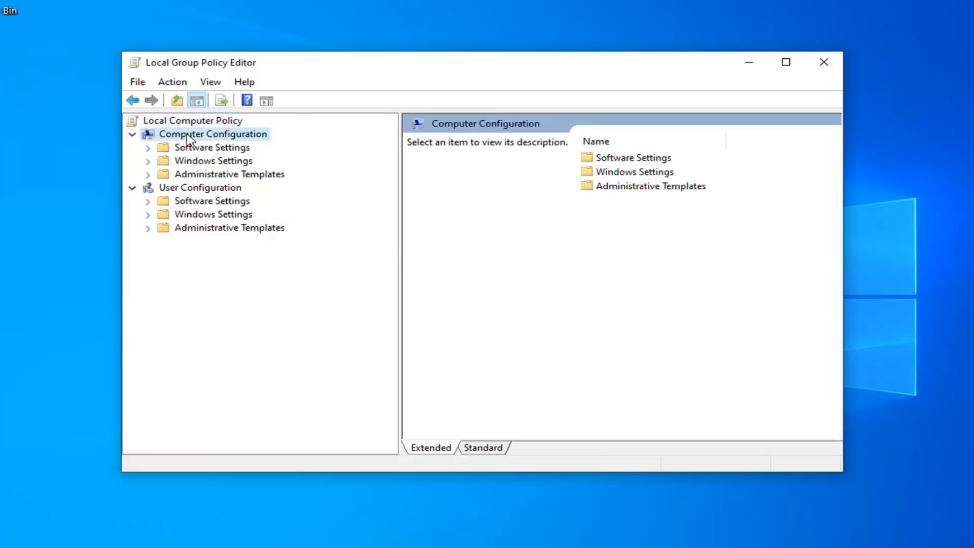
{"action": "left_click", "coordinate": [200, 187]}
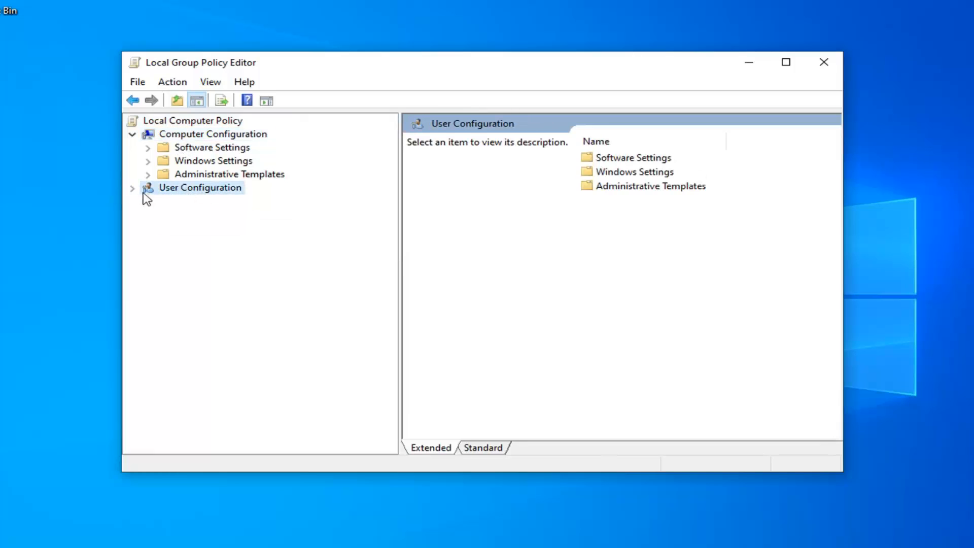
{"action": "left_click", "coordinate": [211, 134]}
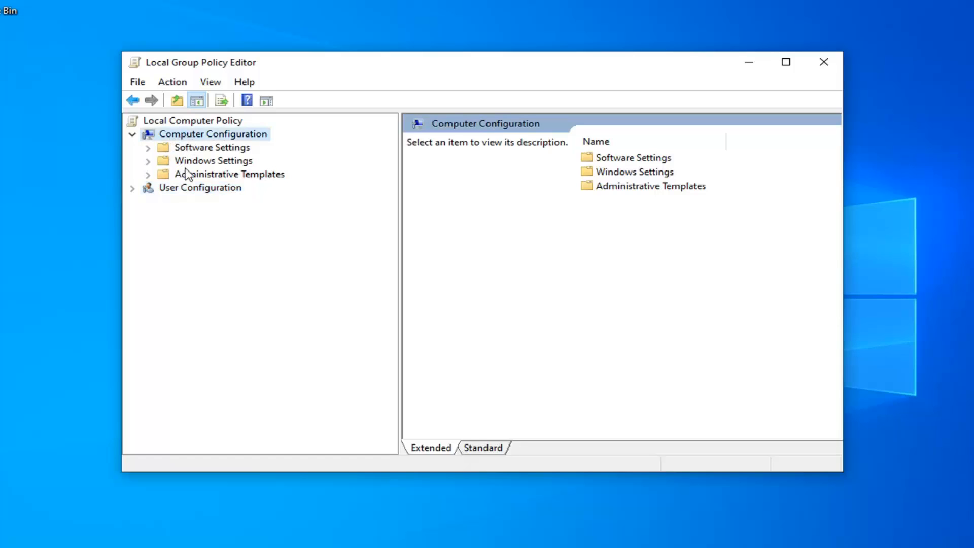
{"action": "mouse_move", "coordinate": [200, 167]}
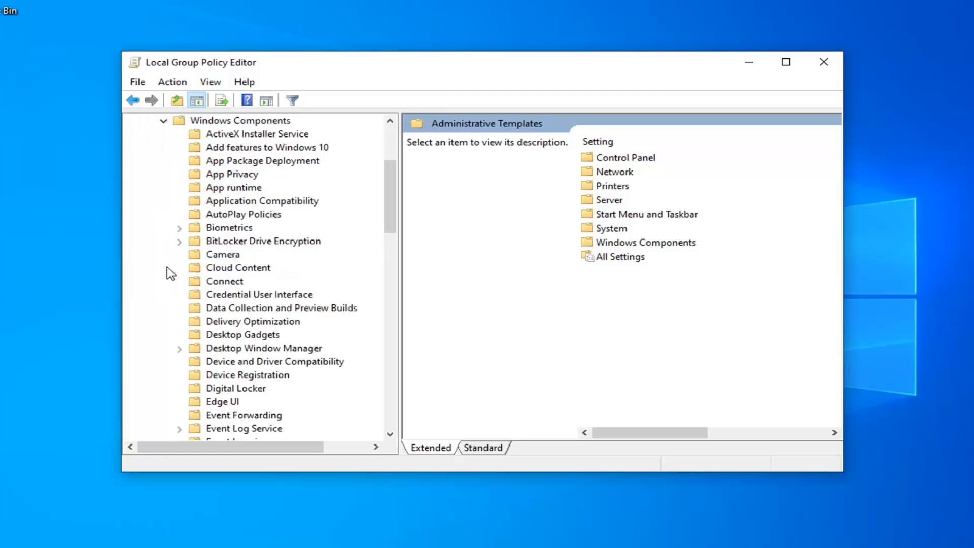
{"action": "mouse_move", "coordinate": [173, 264]}
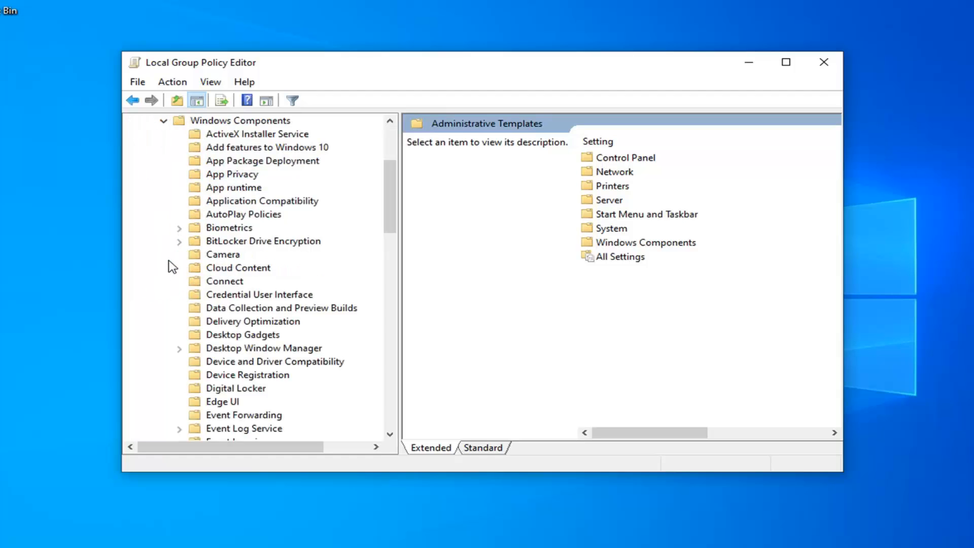
Step: Expand the Remote Desktop Services folder under Windows Components
{"action": "scroll", "scroll_direction": "down", "scroll_amount": 3}
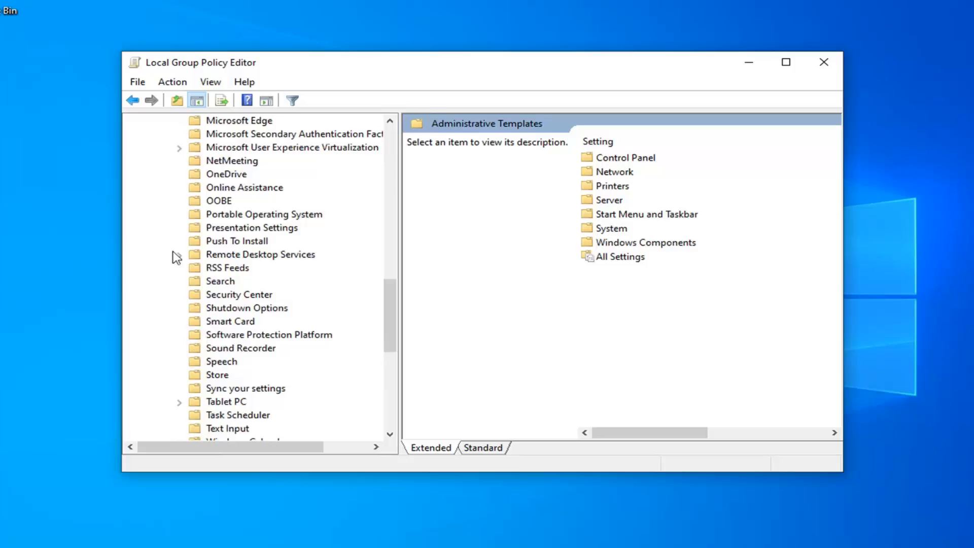
{"action": "left_click", "coordinate": [179, 254]}
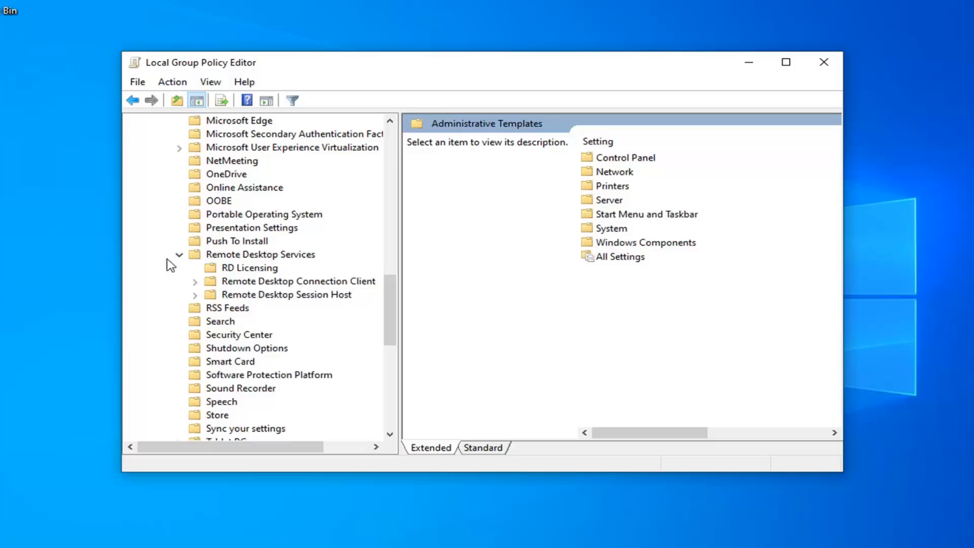
{"action": "mouse_move", "coordinate": [245, 286]}
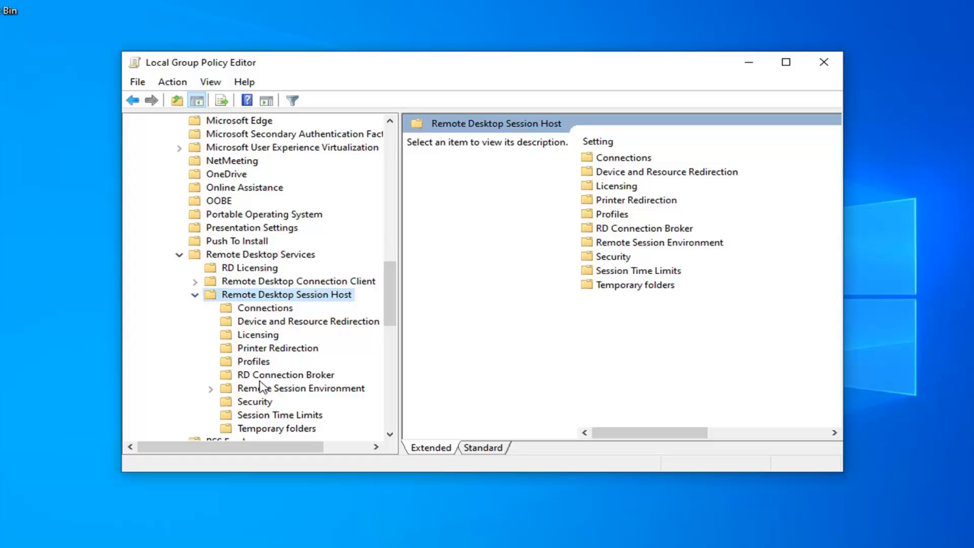
Step: List the three policies in the Licensing folder under Remote Desktop Session Host
{"action": "left_click", "coordinate": [258, 335]}
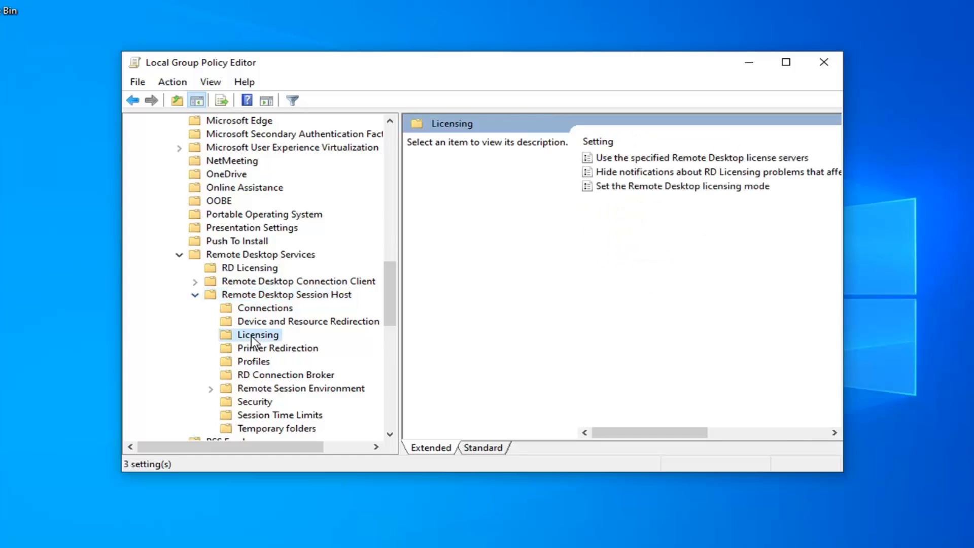
{"action": "mouse_move", "coordinate": [713, 239]}
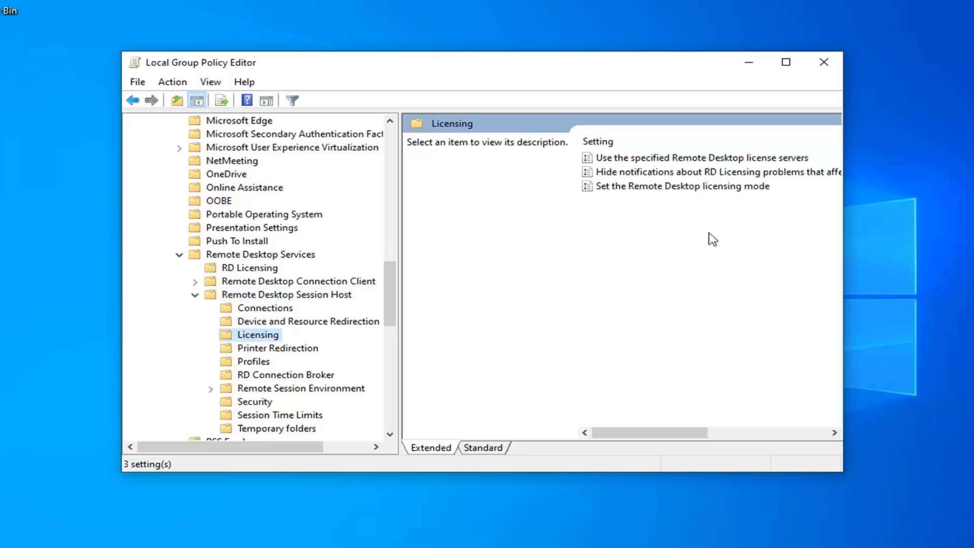
{"action": "mouse_move", "coordinate": [646, 161]}
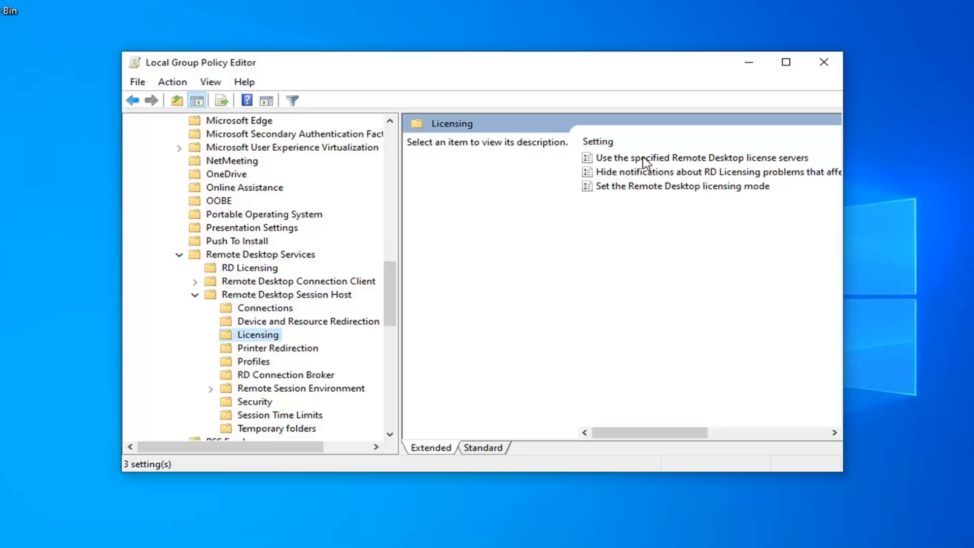
Step: Set the license servers policy to Enabled with 'example' as the license server to use
{"action": "double_click", "coordinate": [700, 158]}
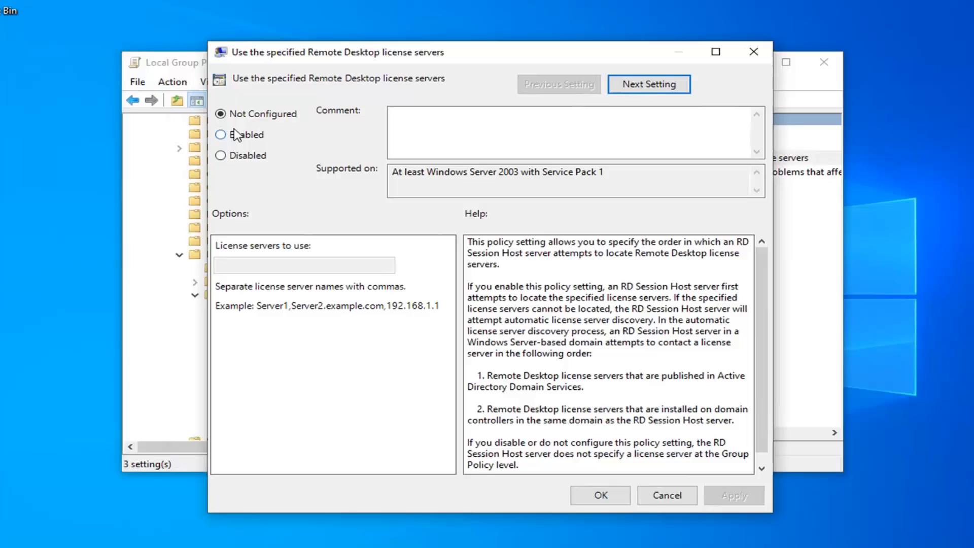
{"action": "left_click", "coordinate": [220, 134]}
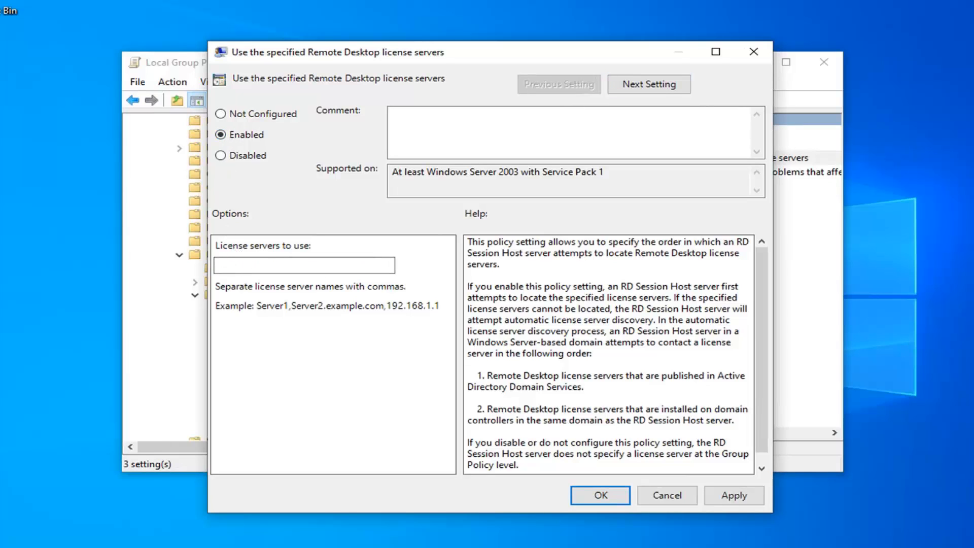
{"action": "left_click", "coordinate": [304, 266]}
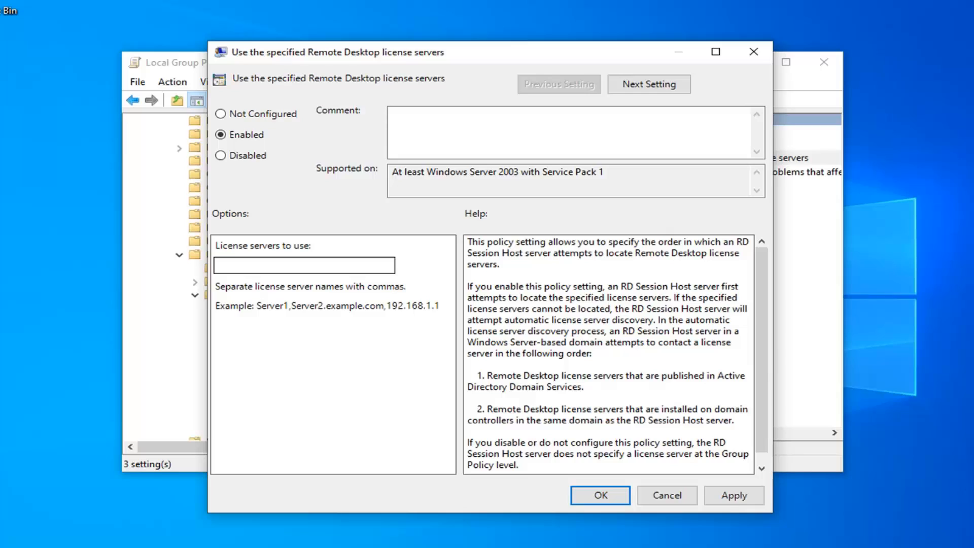
{"action": "type", "text": "example"}
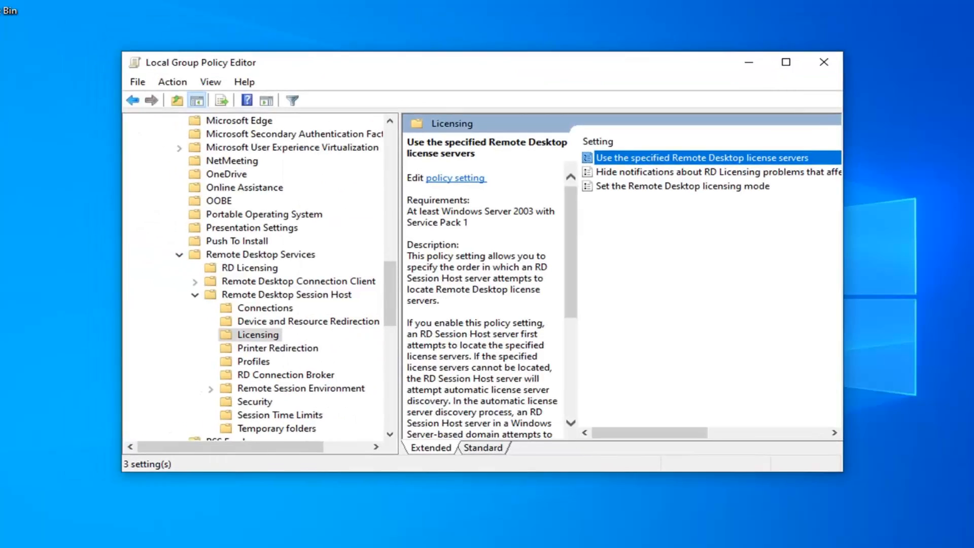
Step: Close the Local Group Policy Editor, leaving the desktop visible
{"action": "left_click", "coordinate": [825, 62]}
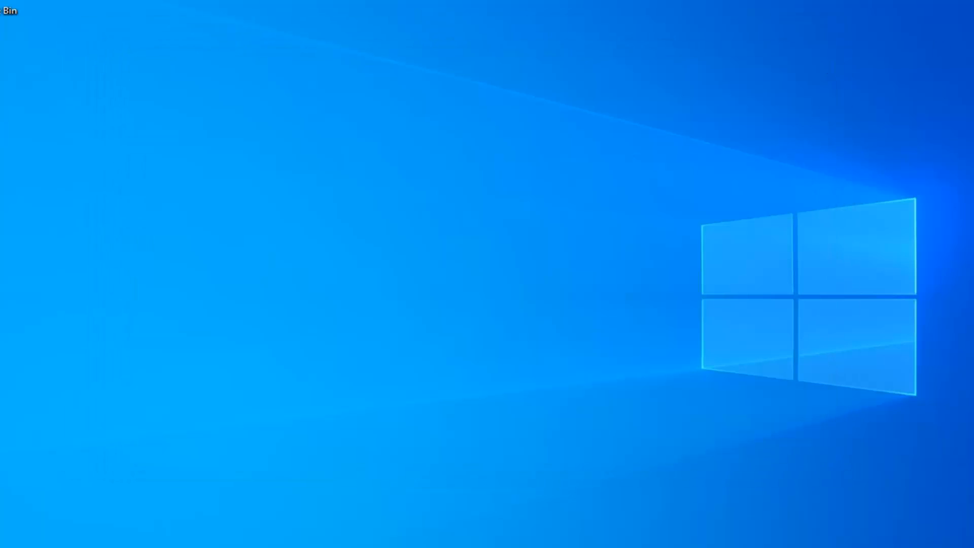